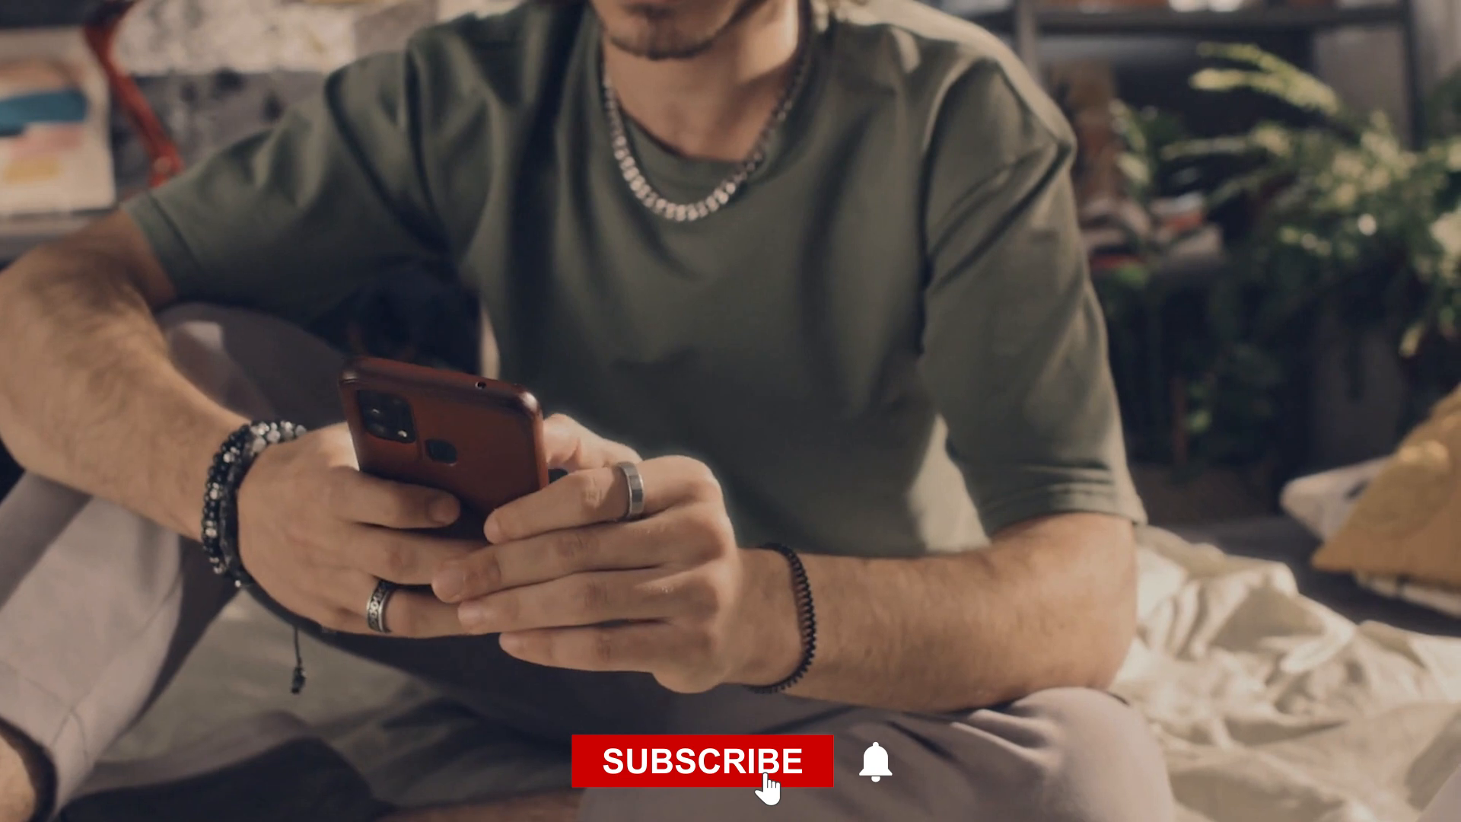
Press the red SUBSCRIBE button under the phone footage so it reads SUBSCRIBED.
{"action": "left_click", "coordinate": [707, 763]}
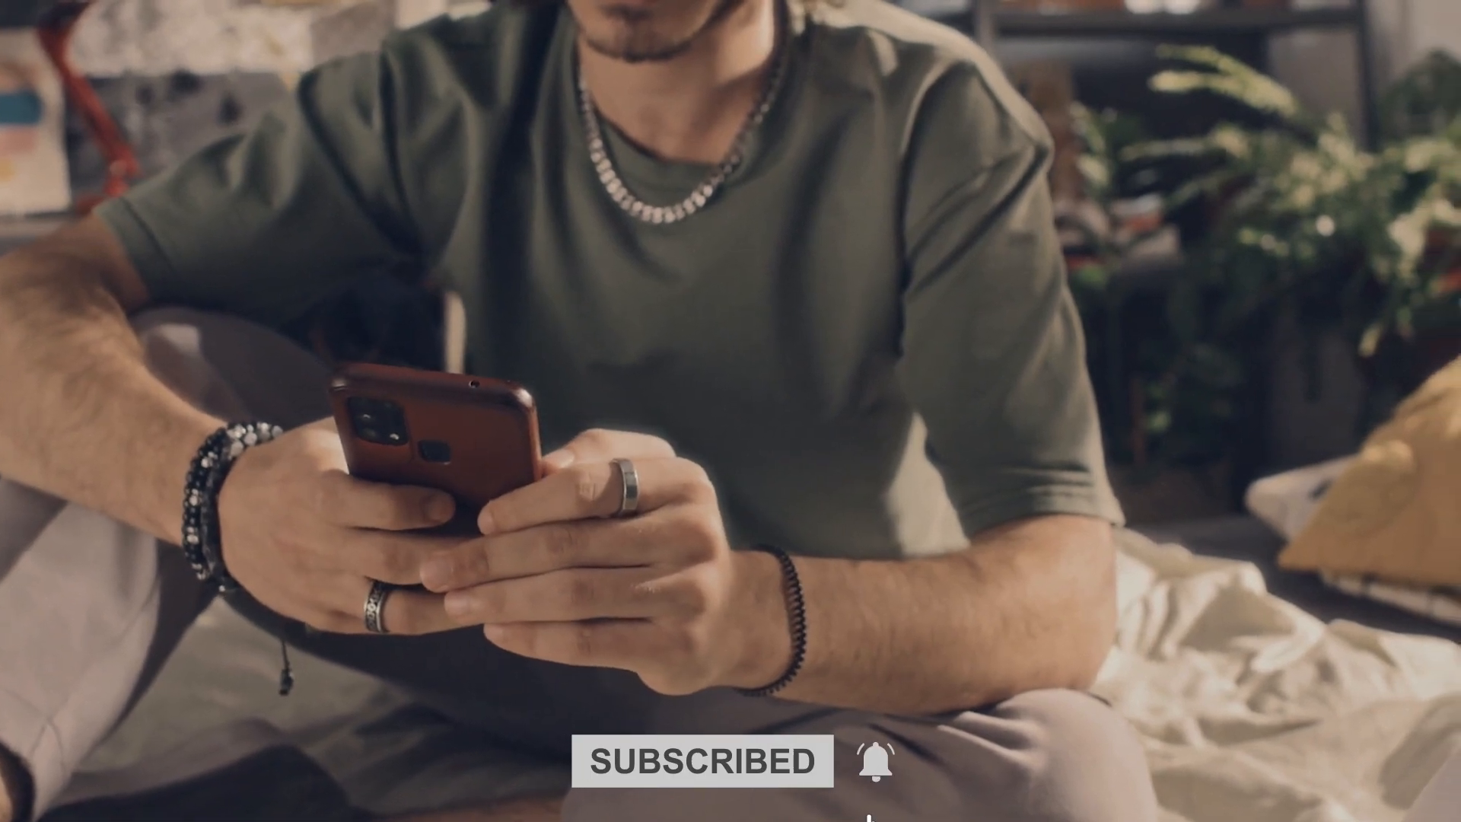